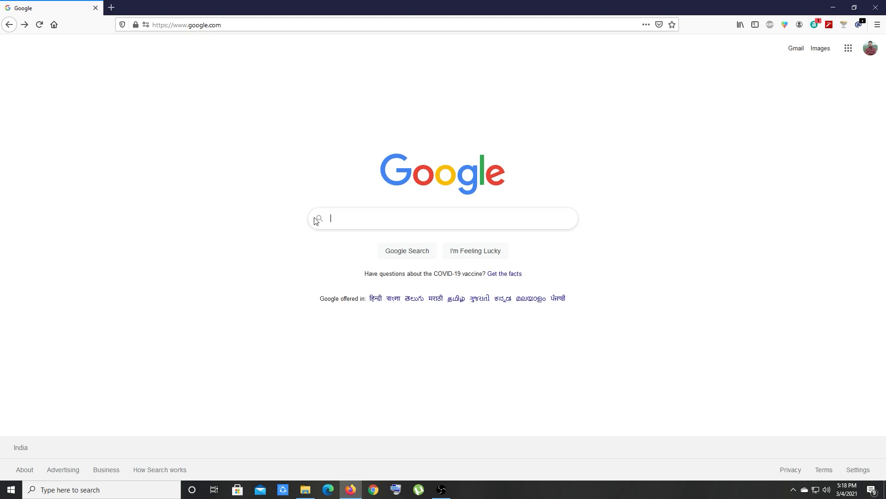
mouse_move(342, 217)
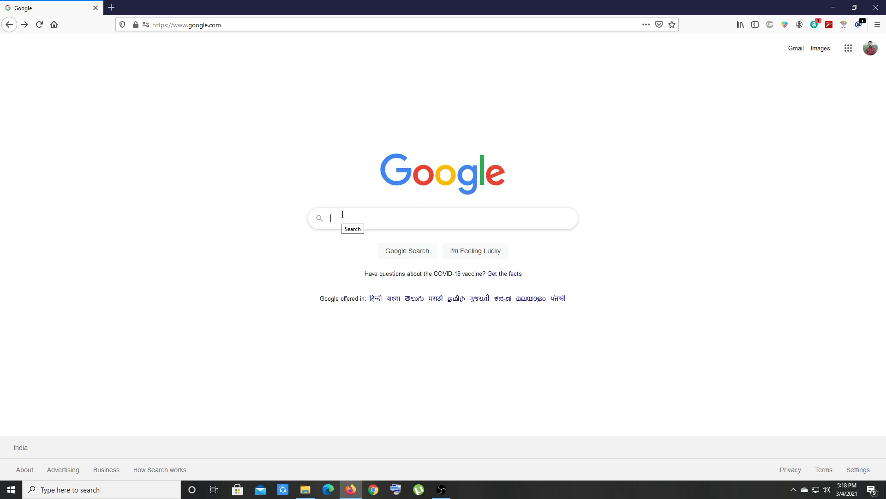
Step: Search Google for 'thehoth logo maker' and open the HOTH Free Logo Creator in a new tab
type("thehoth logo maker")
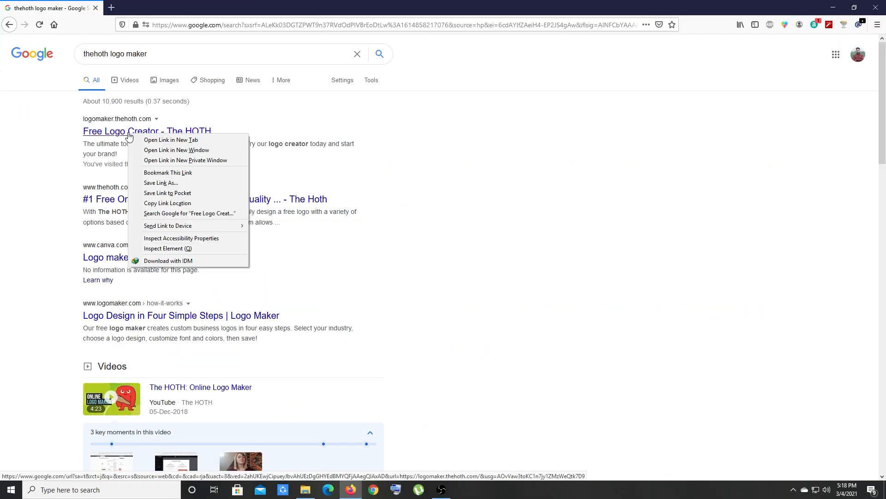
left_click(170, 140)
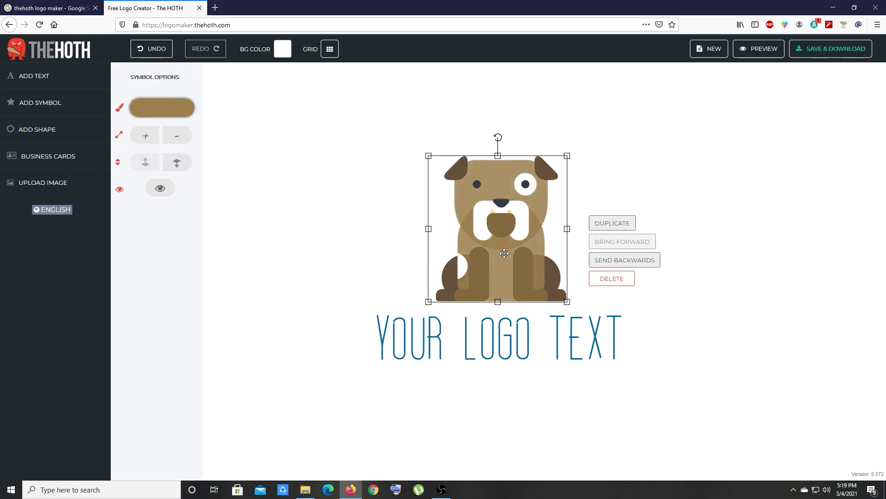
Step: Delete the default dog symbol and the 'YOUR LOGO TEXT' placeholder
left_click(611, 278)
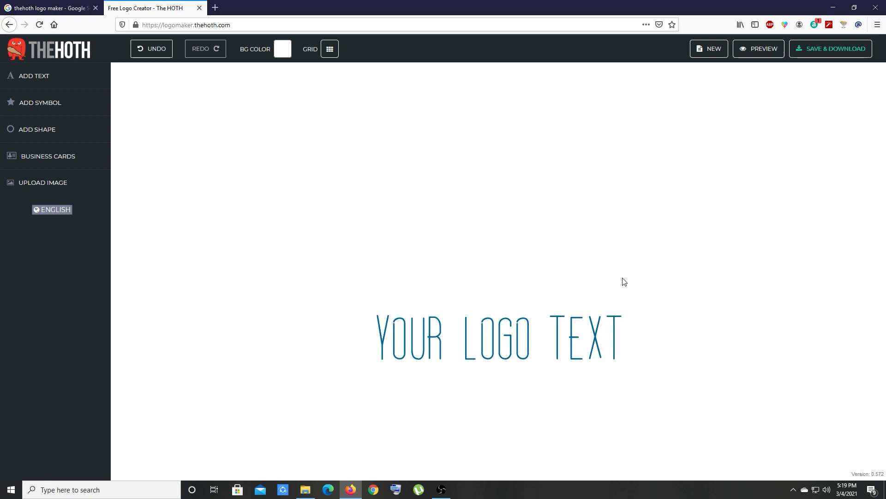
left_click(498, 337)
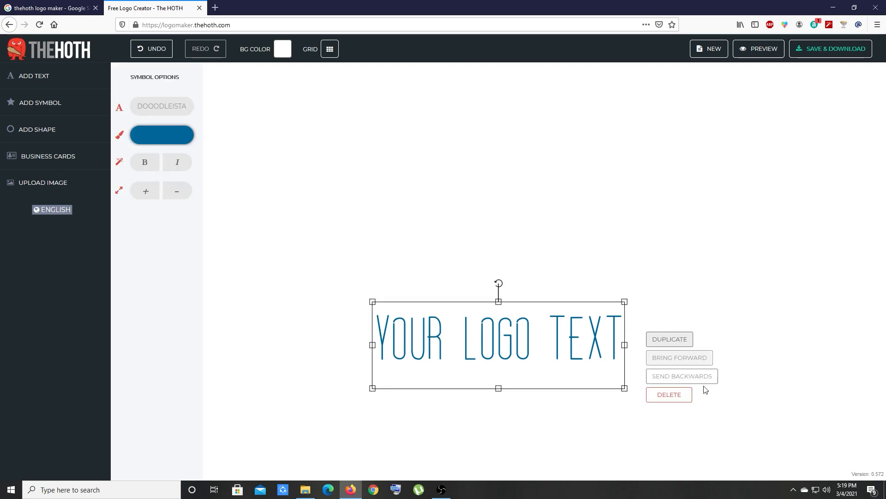
left_click(669, 394)
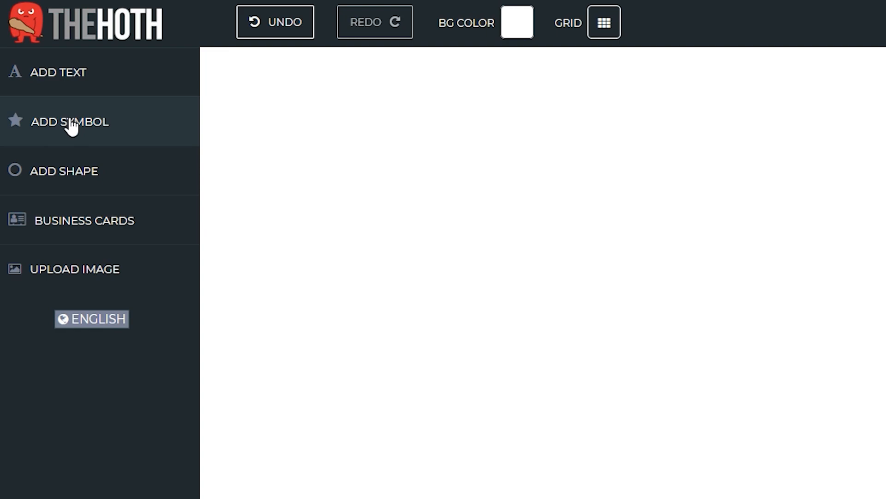
Step: Add the black helmet with the gold crest from the Games symbol category
left_click(70, 122)
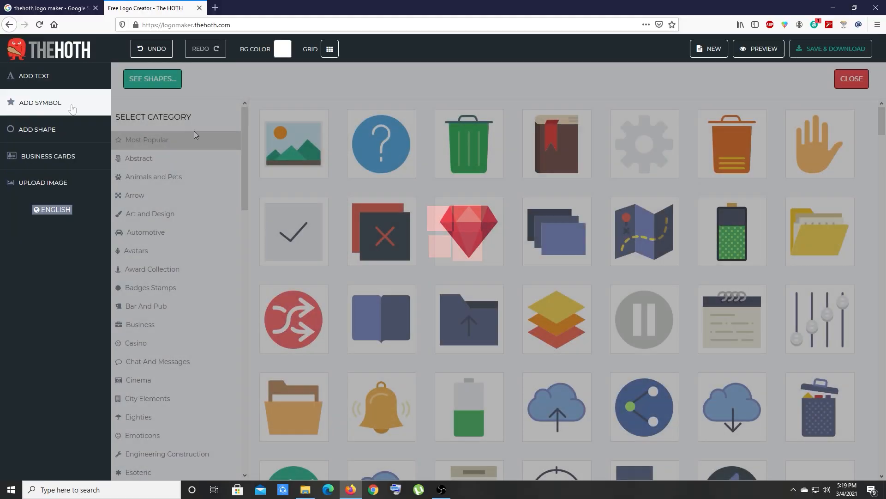
scroll("down", 3)
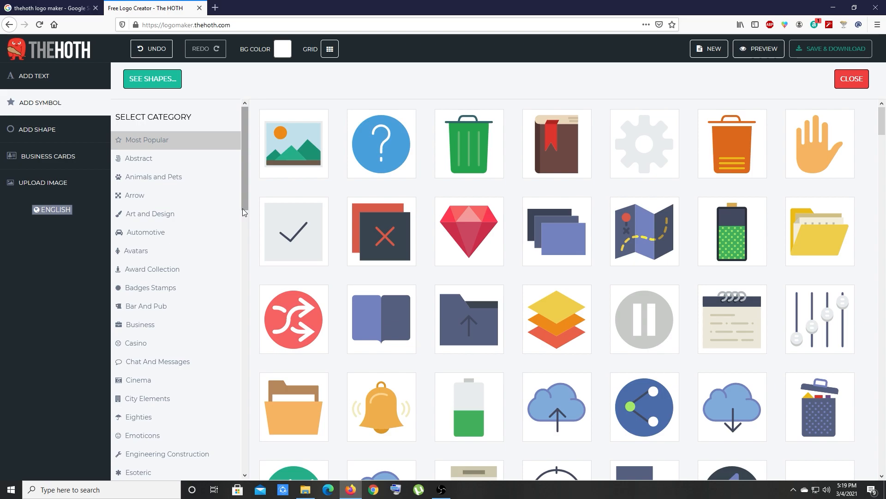
mouse_move(246, 201)
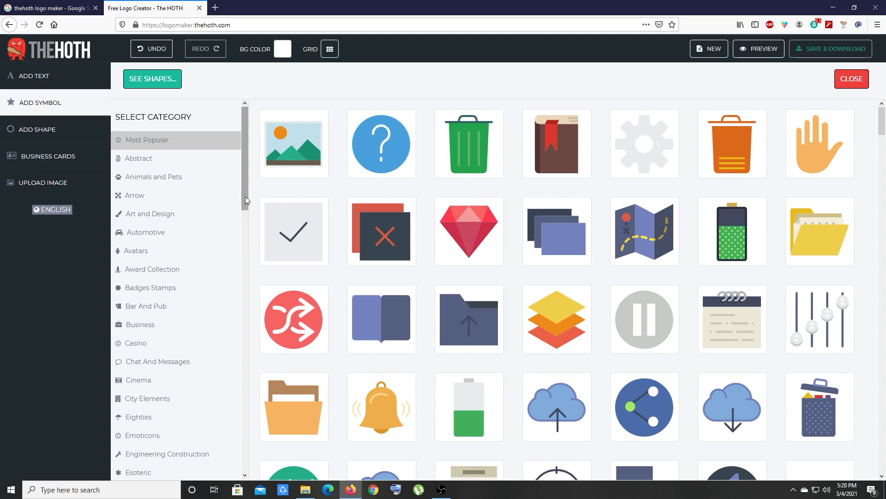
scroll("down", 3)
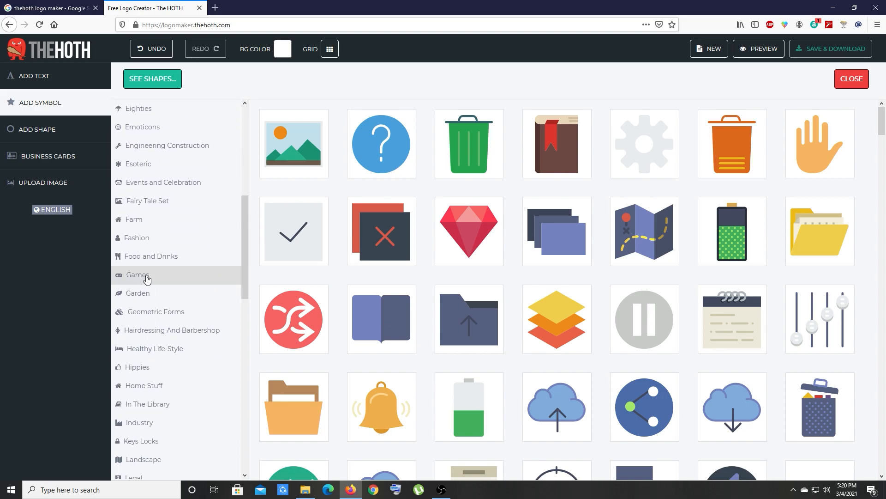
left_click(137, 278)
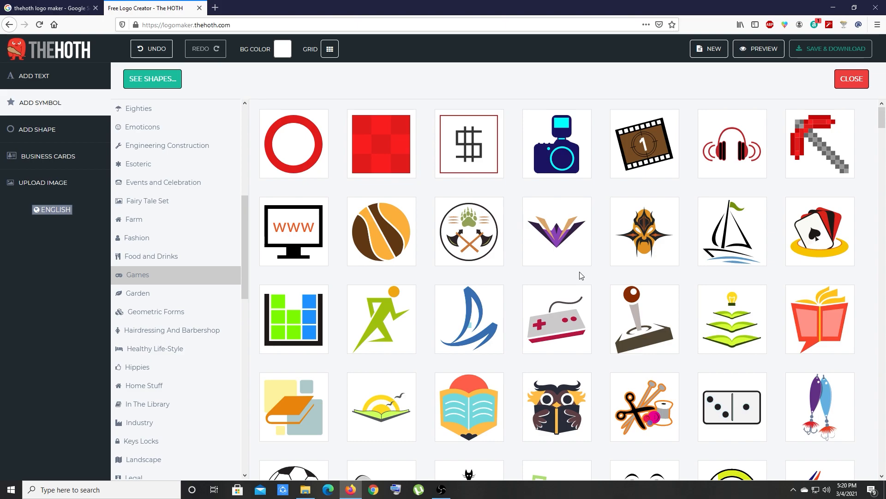
mouse_move(420, 172)
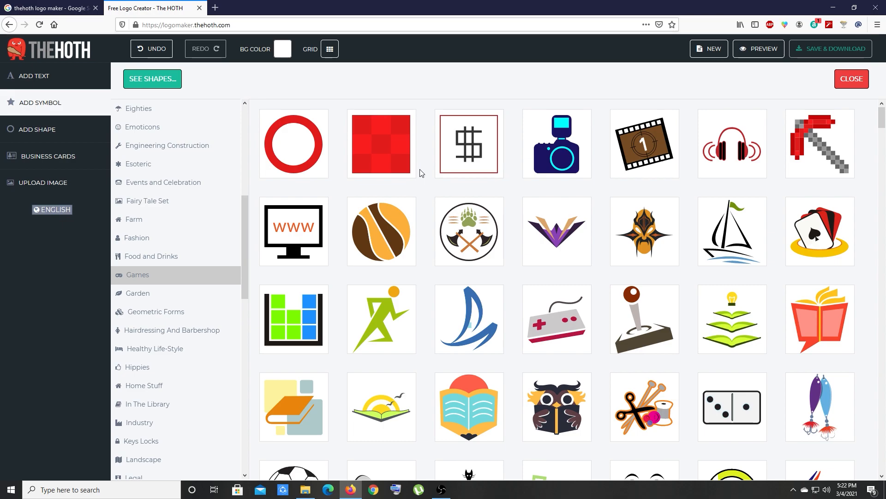
scroll("down", 3)
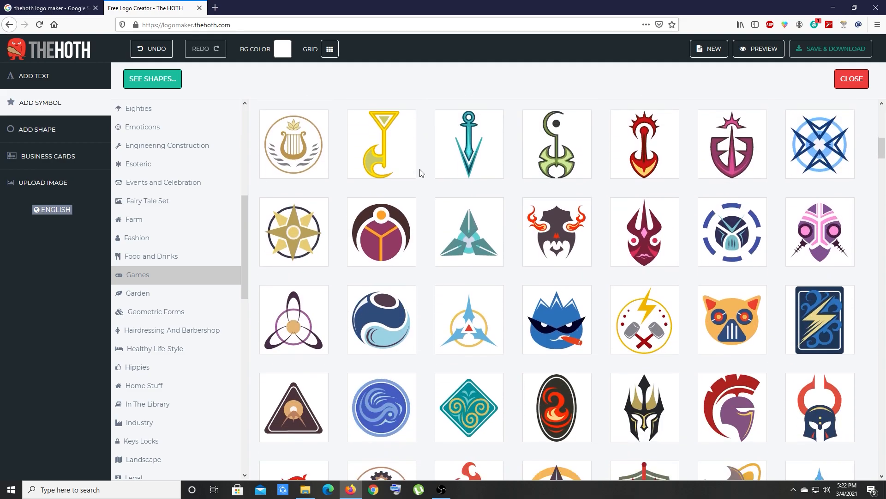
scroll("down", 3)
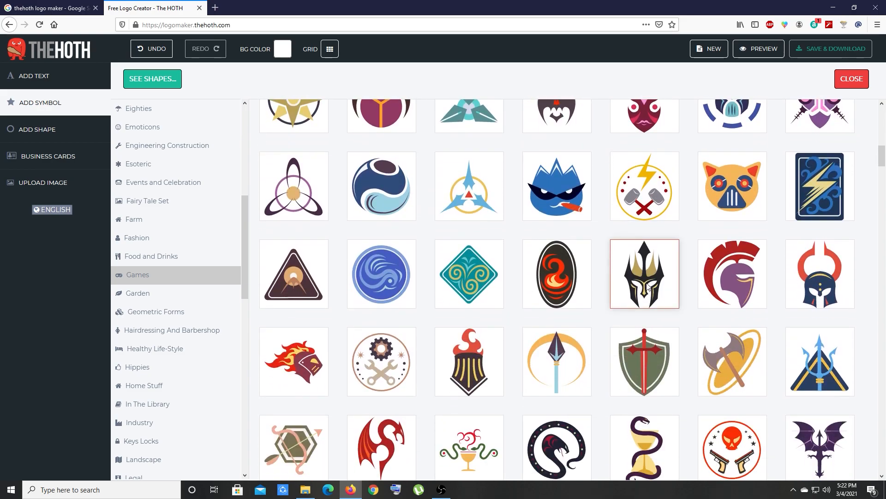
left_click(644, 273)
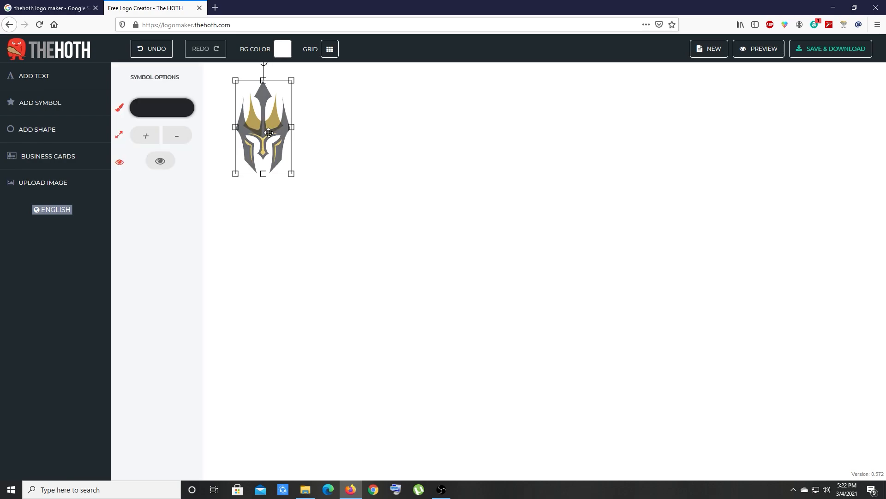
Step: Drag the helmet symbol to the upper centre of the canvas
left_click_drag(263, 127, 513, 182)
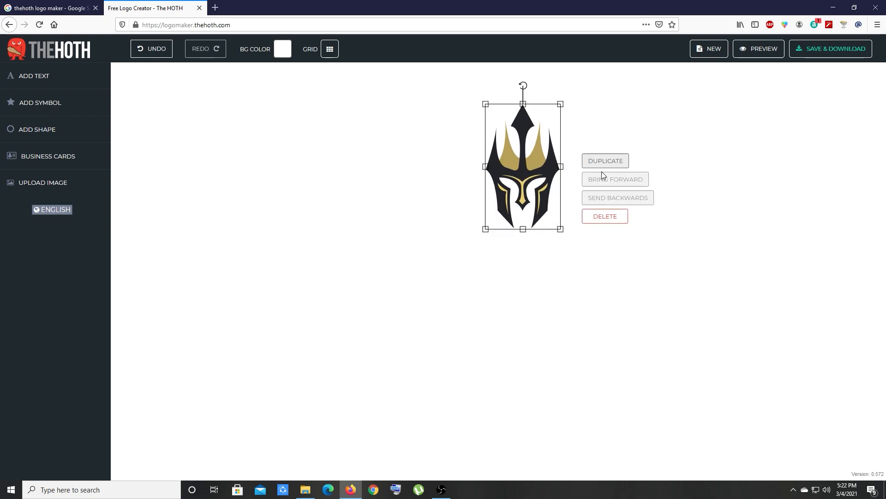
mouse_move(615, 179)
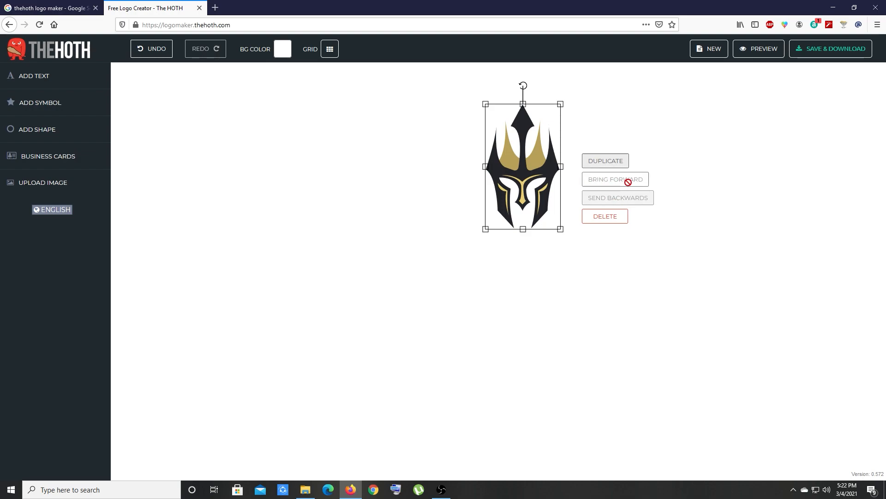
mouse_move(614, 216)
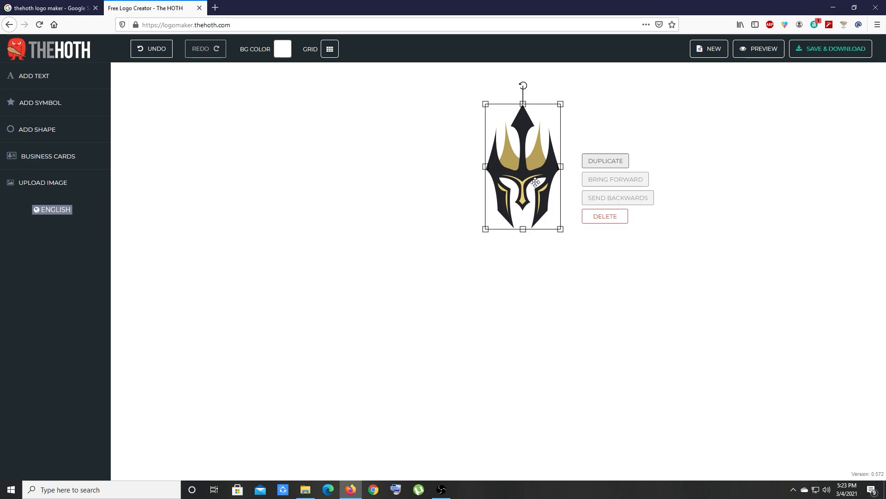
mouse_move(540, 194)
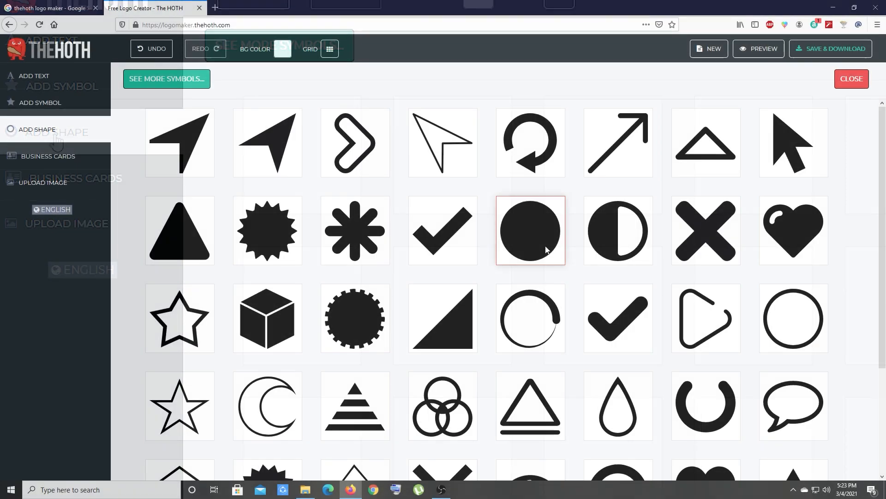
Step: Add a filled teal circle and send it behind the helmet's face
left_click(529, 230)
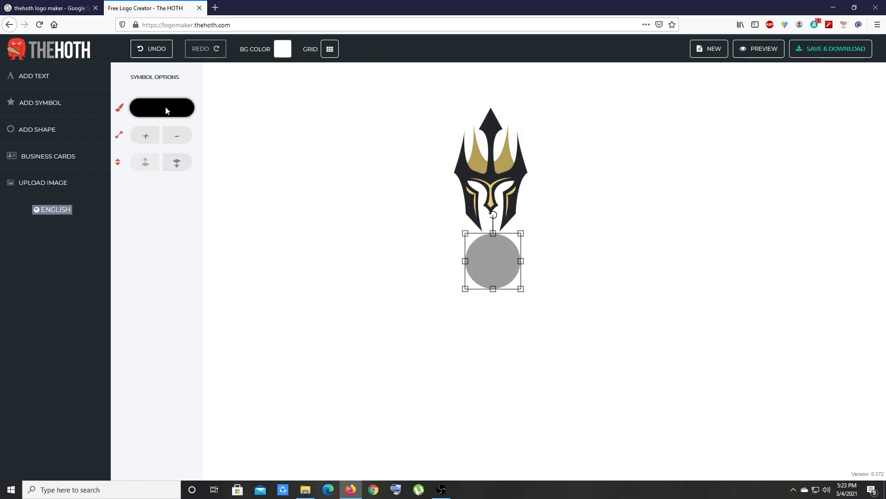
left_click(161, 108)
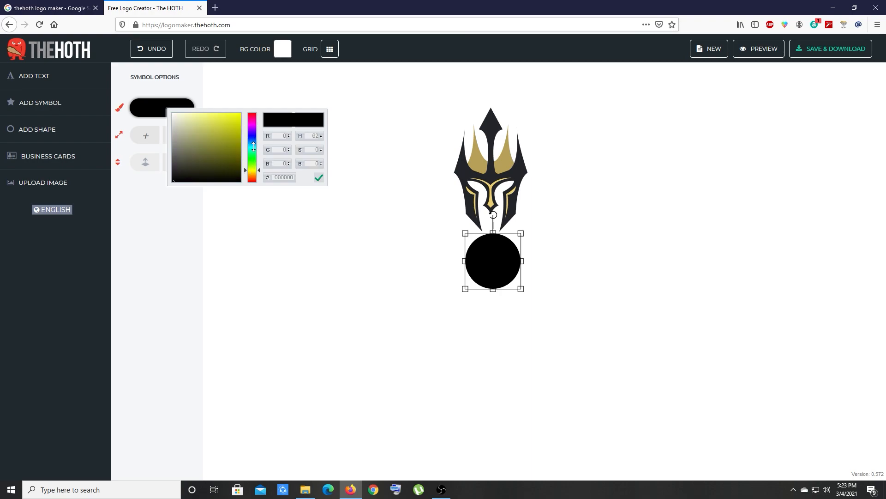
left_click(191, 121)
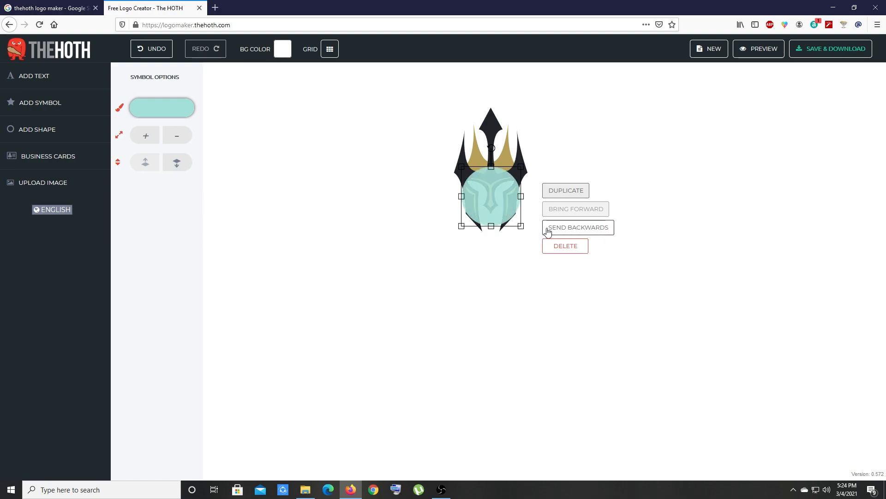
left_click(577, 227)
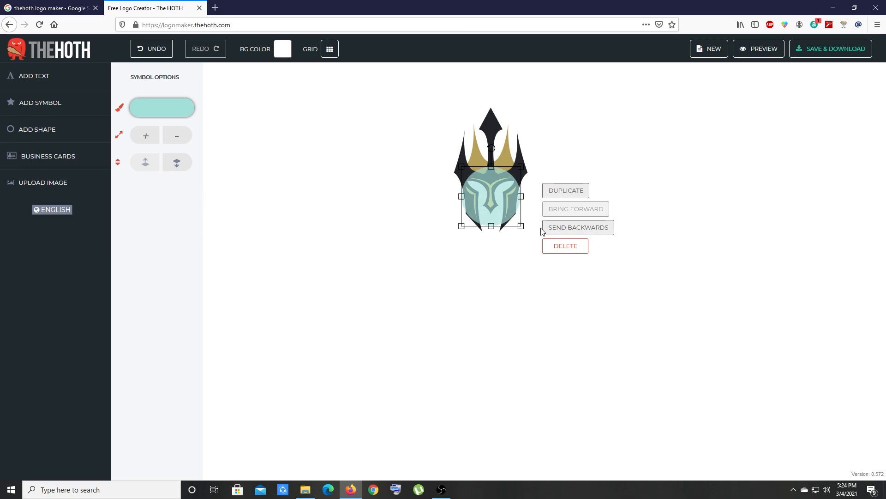
left_click(577, 227)
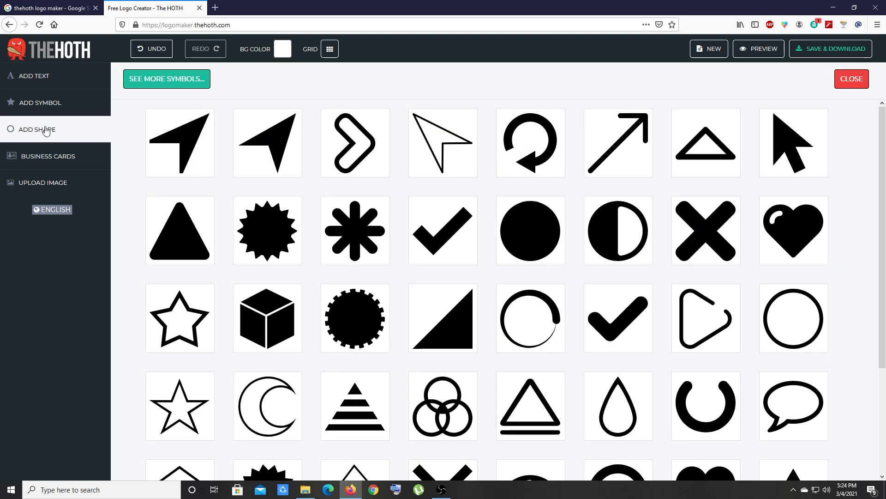
Step: Add a second, smaller darker-teal circle and tuck it behind the helmet's face
left_click(530, 230)
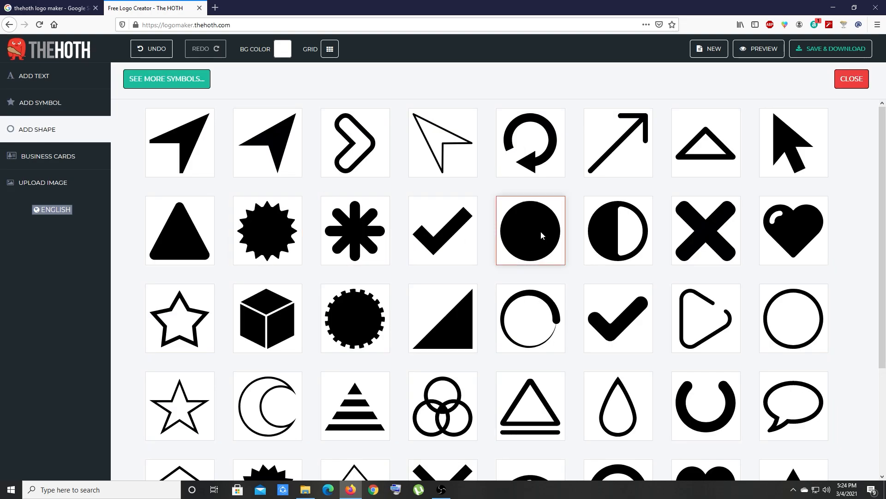
left_click(530, 230)
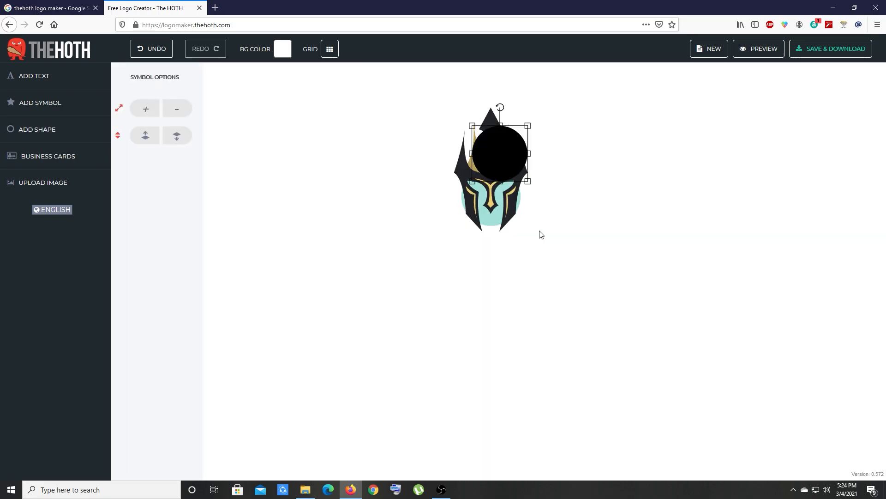
left_click_drag(499, 153, 603, 216)
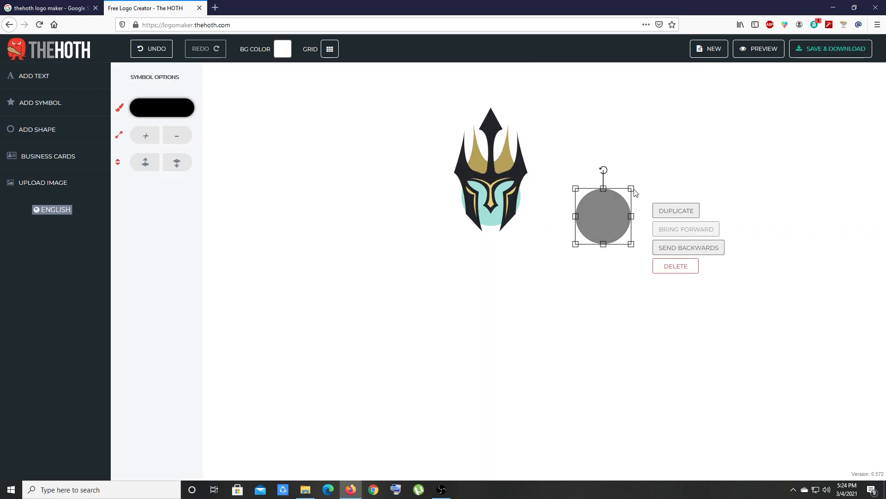
left_click_drag(632, 188, 602, 231)
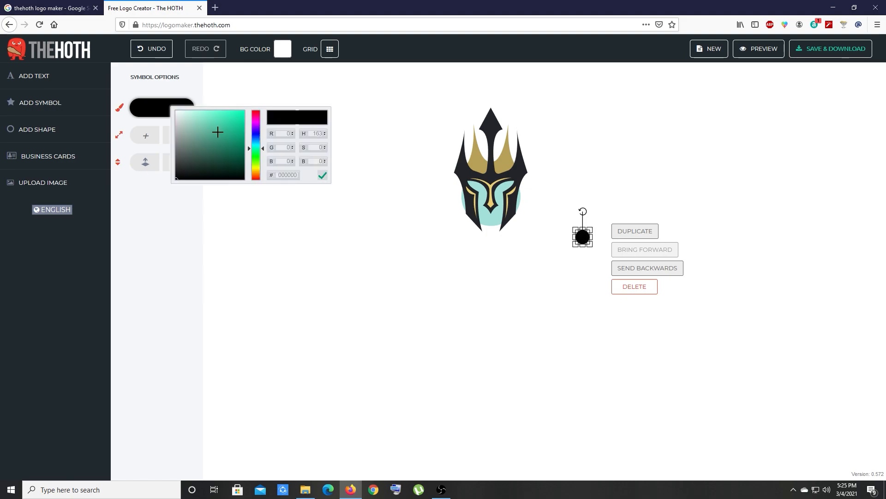
left_click(208, 123)
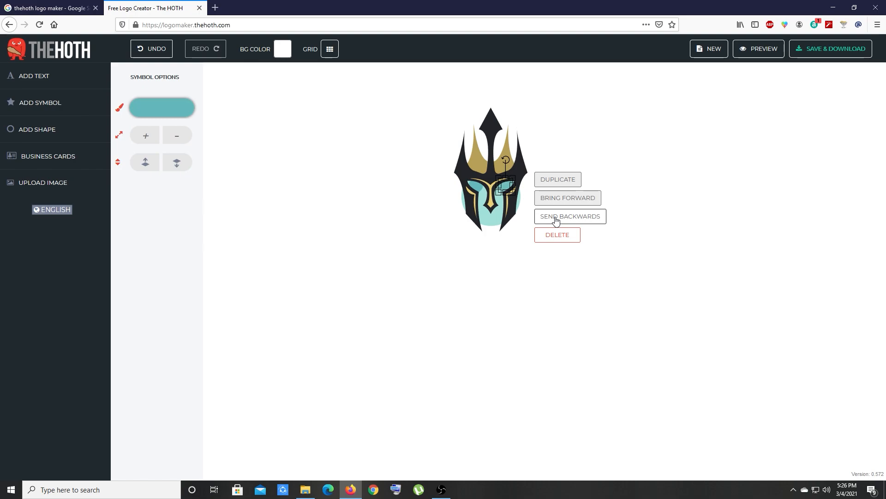
left_click(497, 283)
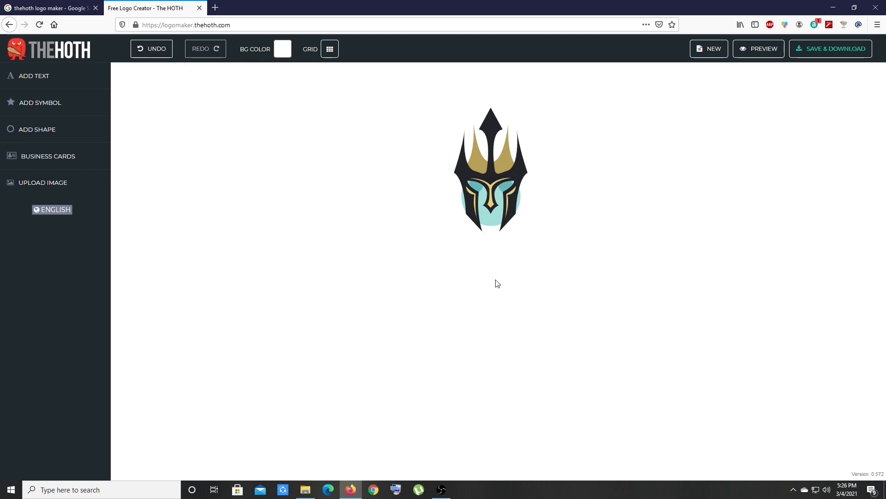
mouse_move(477, 191)
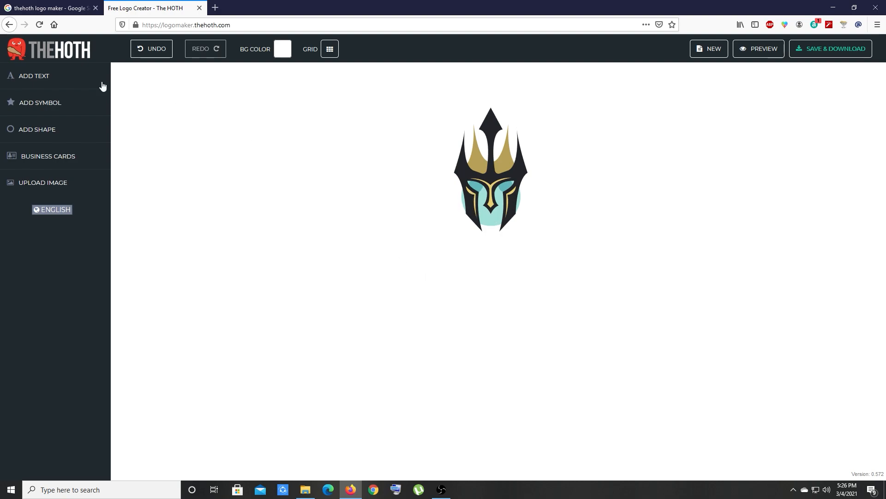
Step: Add a 'WA' text element below the helmet in the Eskargot font
left_click(34, 76)
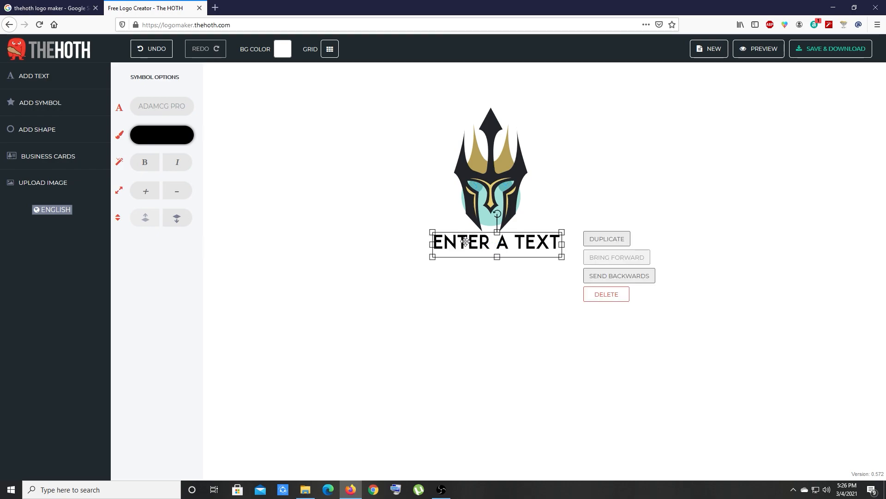
double_click(496, 242)
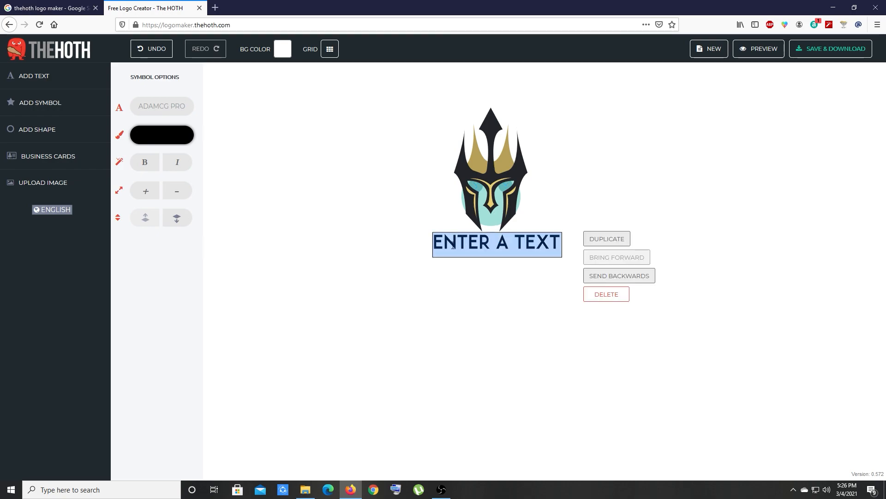
type("WA")
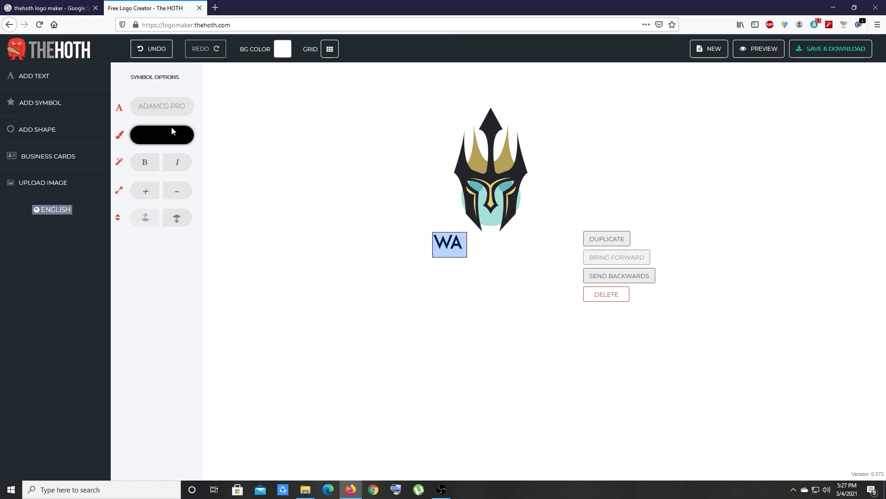
left_click(161, 106)
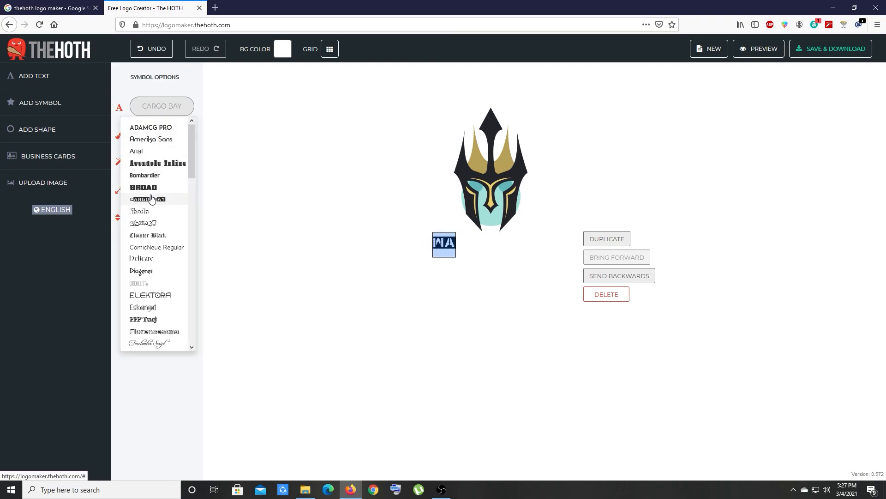
left_click(143, 307)
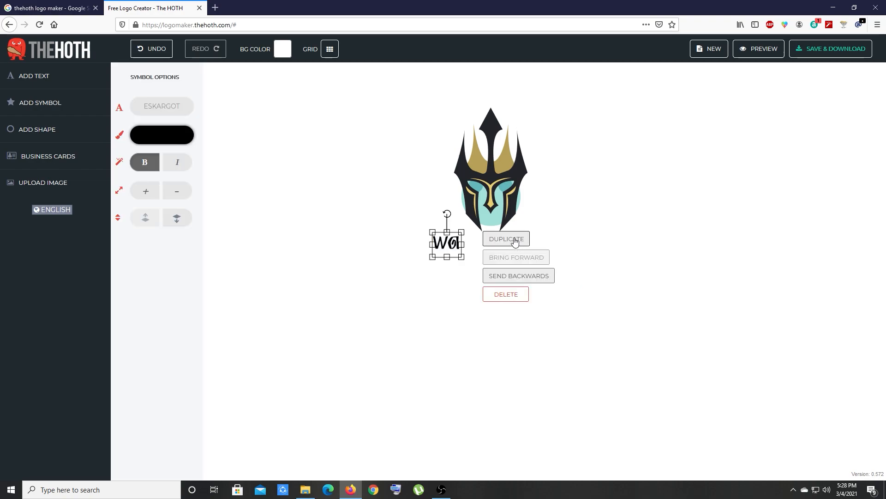
Step: Duplicate the WA text to form the 'RRIOR' half of the word
left_click(504, 238)
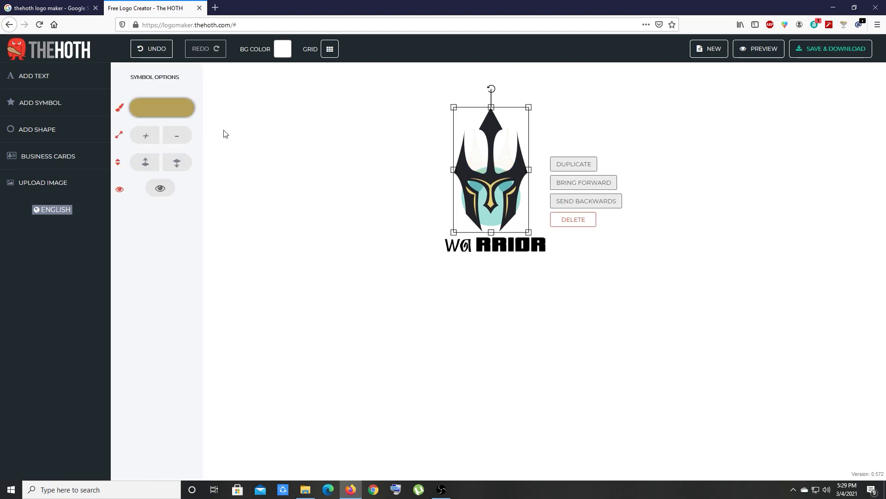
Step: Recolour the WA letters gold via a hex code, giving a two-tone WARRIOR
left_click(162, 108)
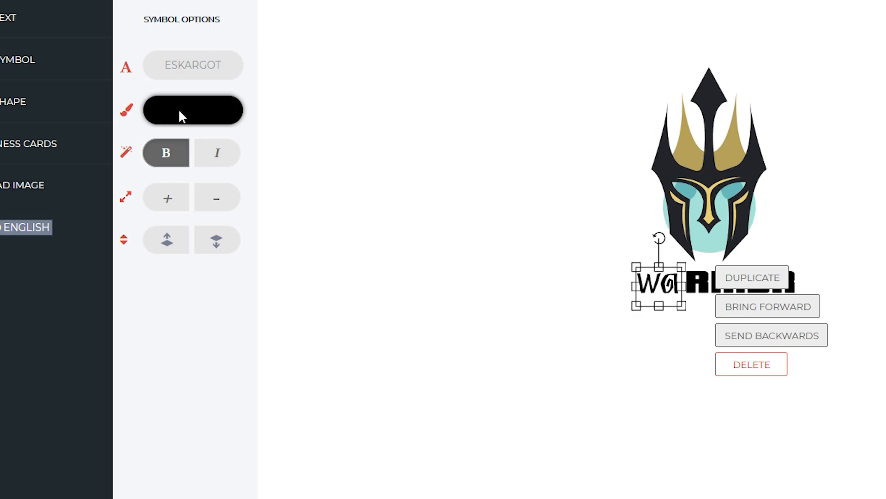
left_click(192, 109)
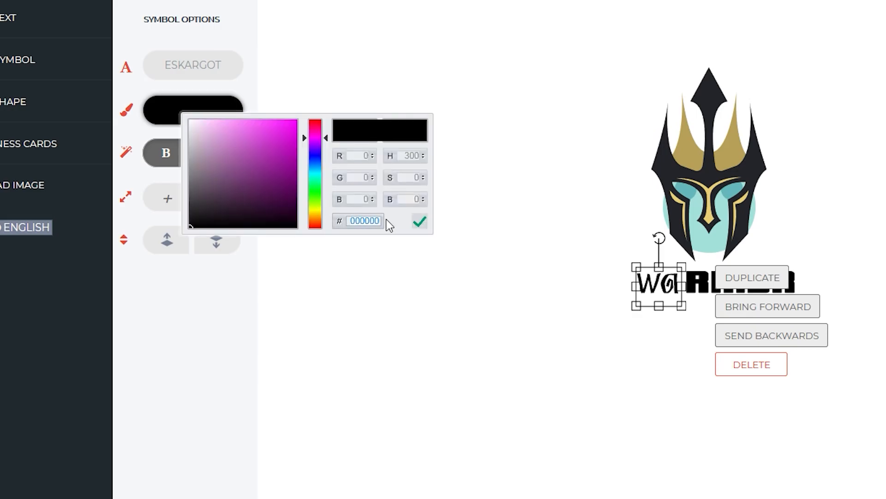
left_click(420, 221)
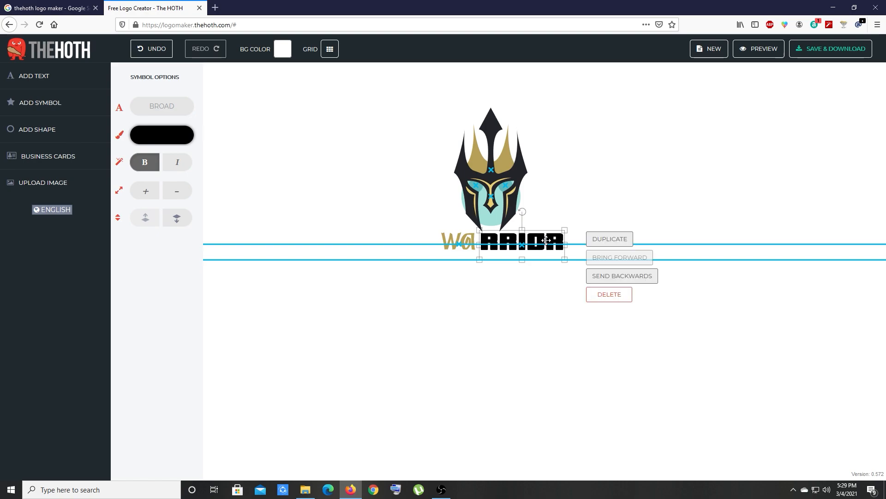
left_click(451, 318)
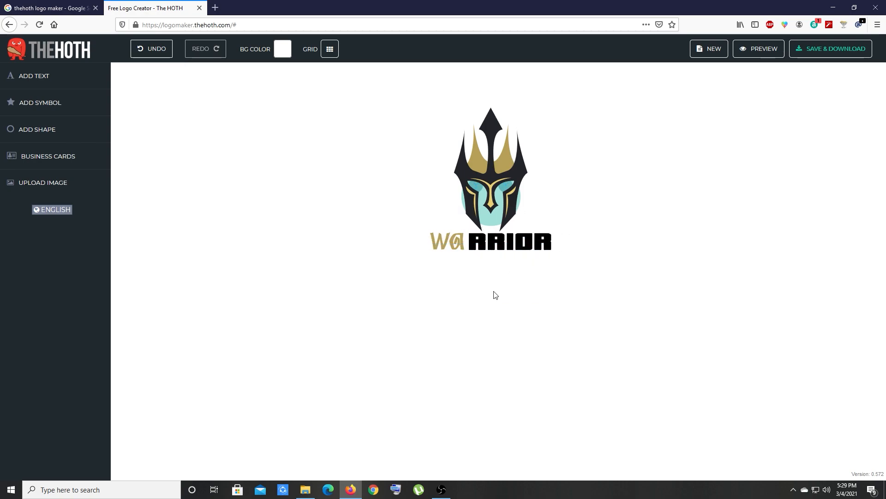
mouse_move(836, 50)
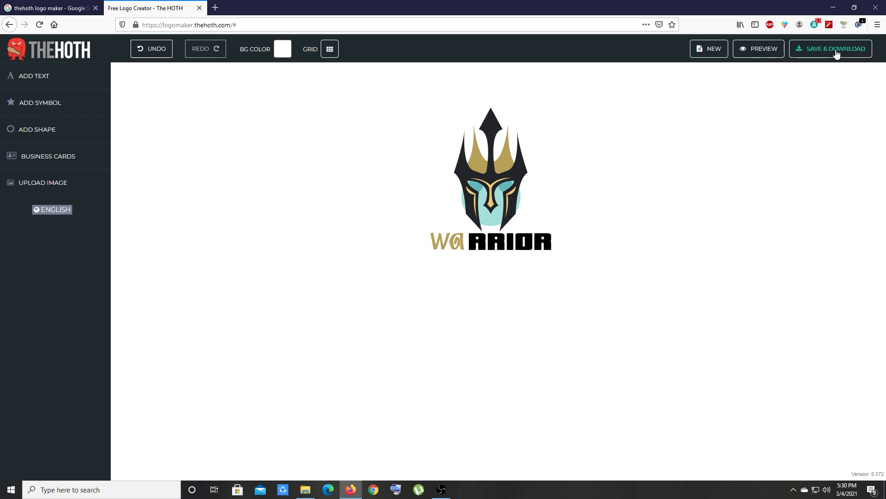
left_click(831, 48)
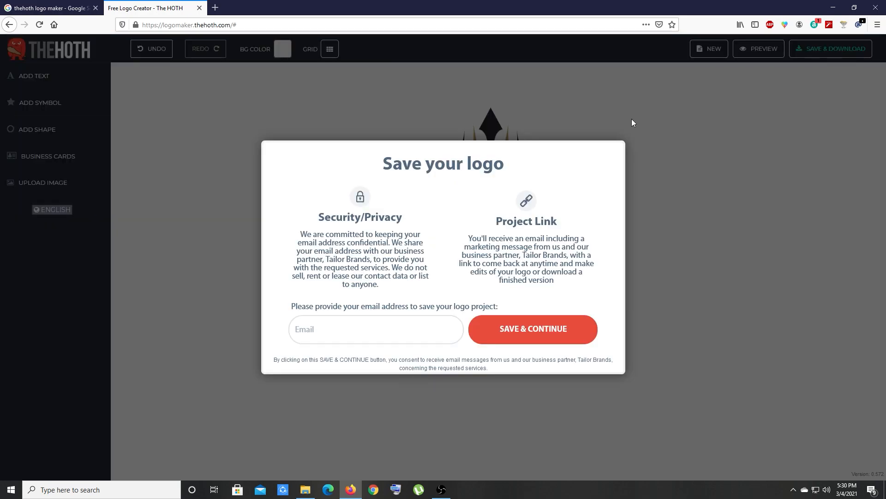
left_click(376, 330)
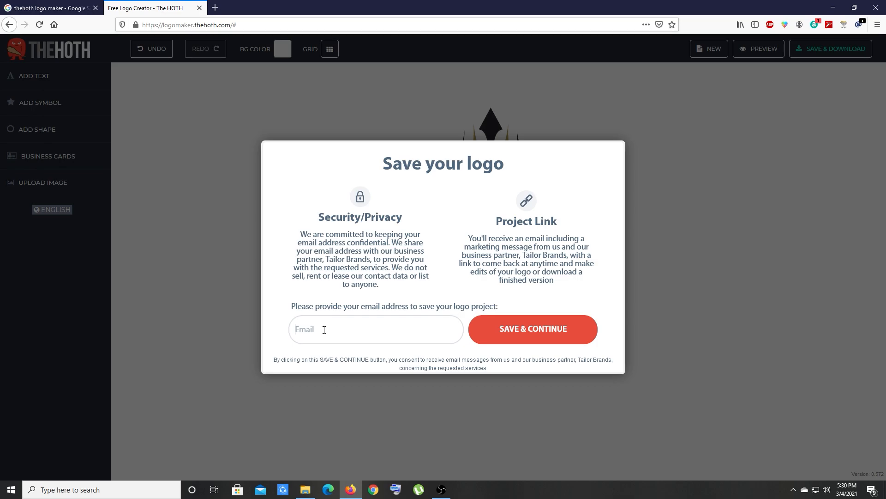
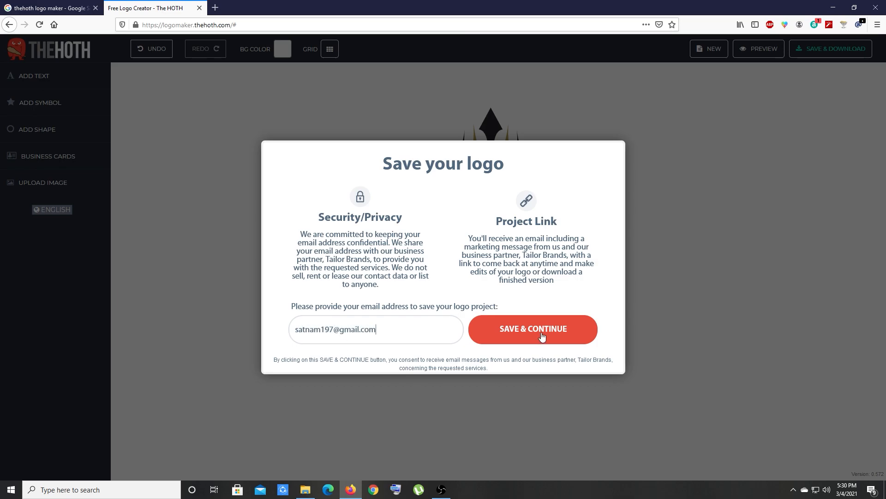
left_click(531, 329)
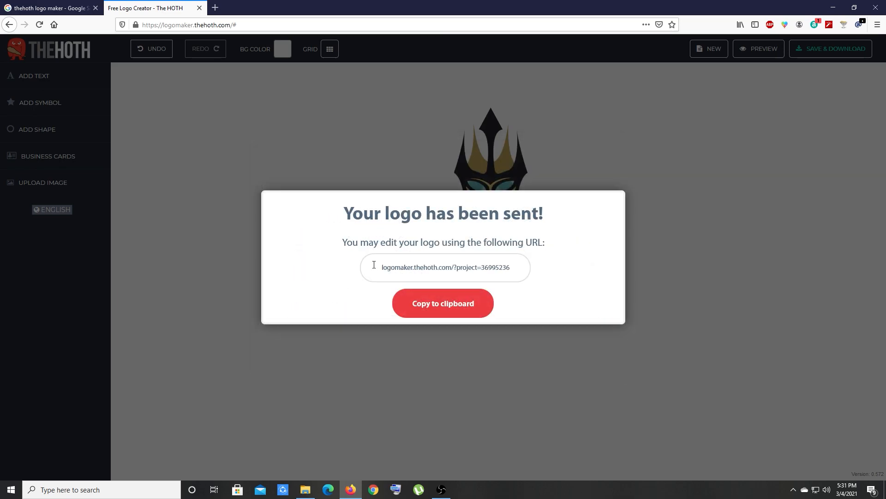
double_click(443, 267)
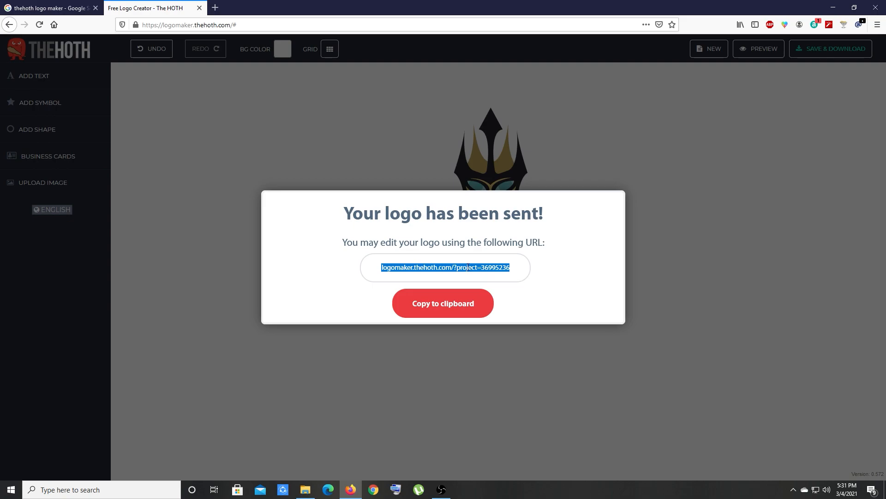
mouse_move(214, 7)
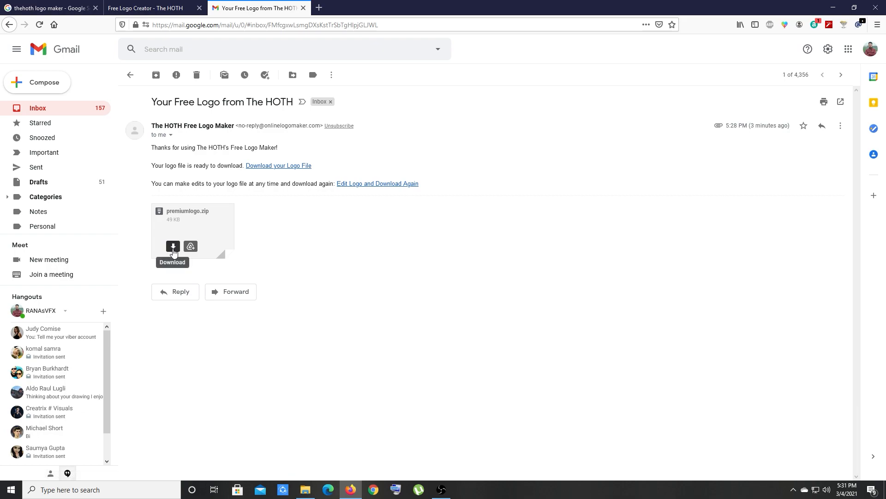
Step: Download premiumlogo.zip from the logo email, show it in its folder, and open its context menu
left_click(173, 246)
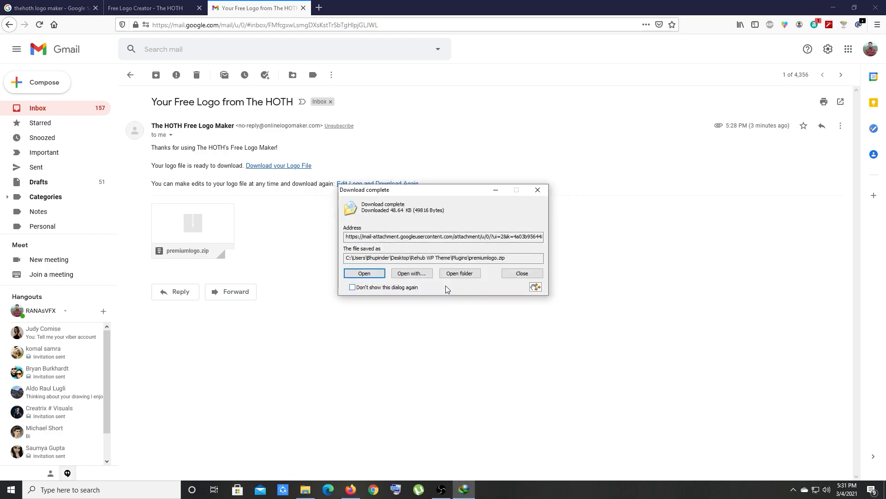
left_click(460, 273)
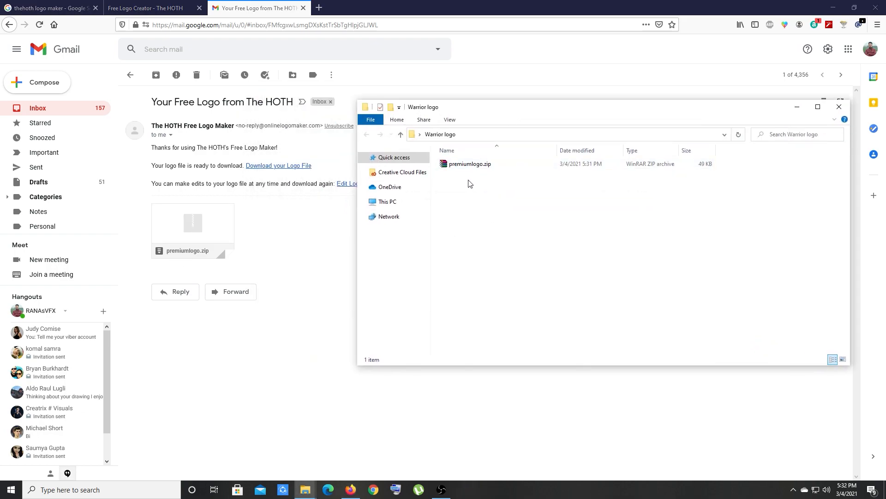
left_click(469, 164)
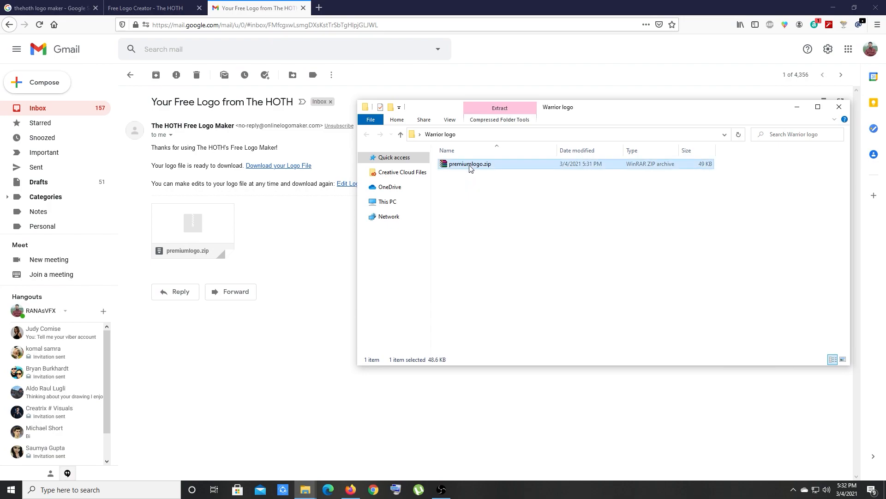
right_click(470, 164)
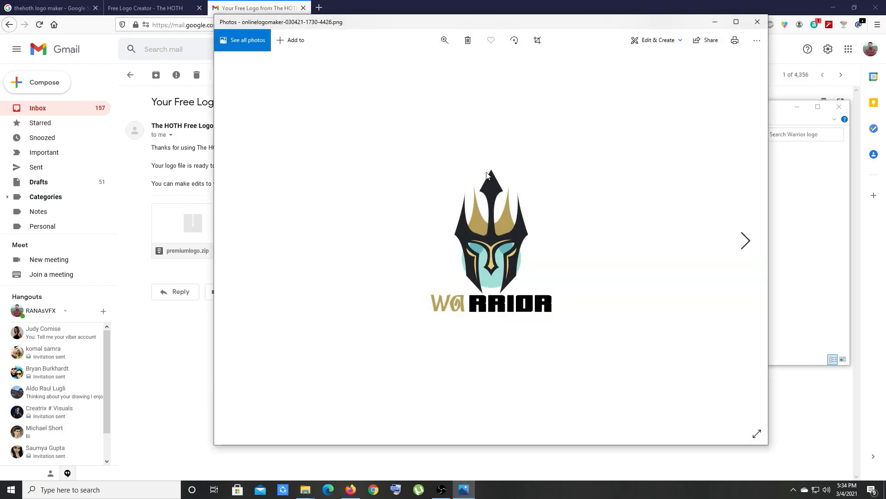
mouse_move(758, 21)
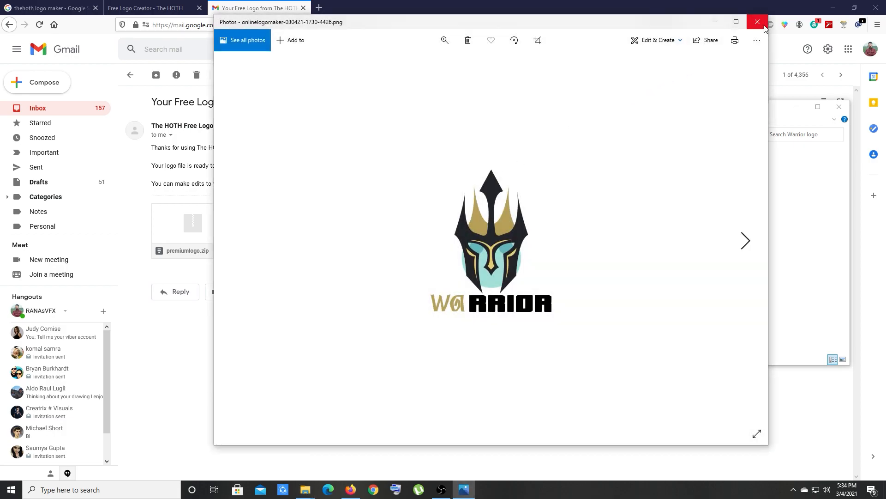
mouse_move(757, 22)
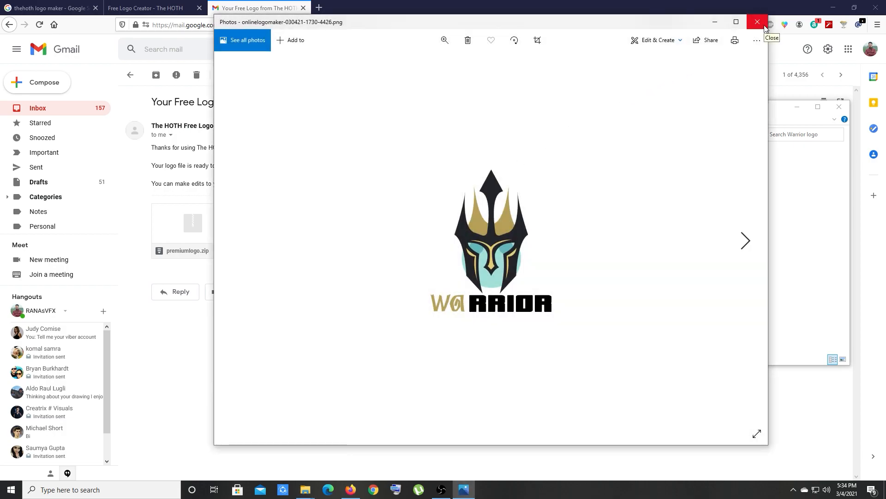
Step: Close the PNG logo preview and select the JPG version in File Explorer
left_click(757, 23)
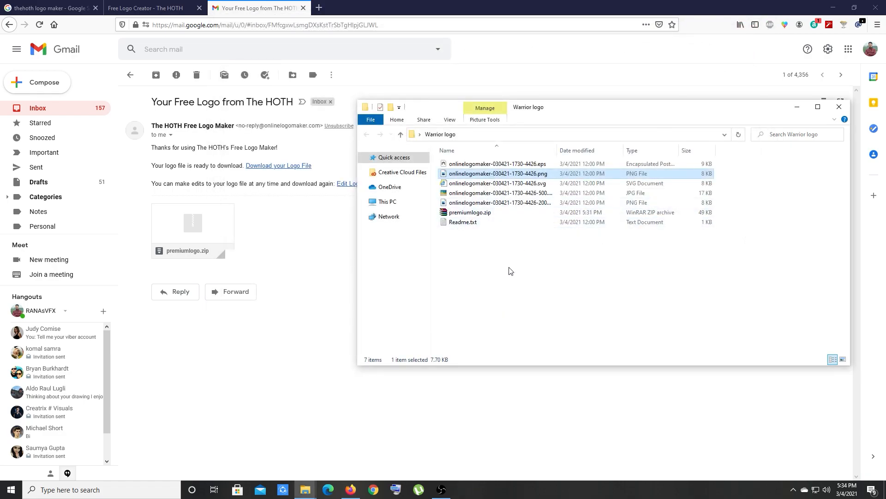
left_click(500, 193)
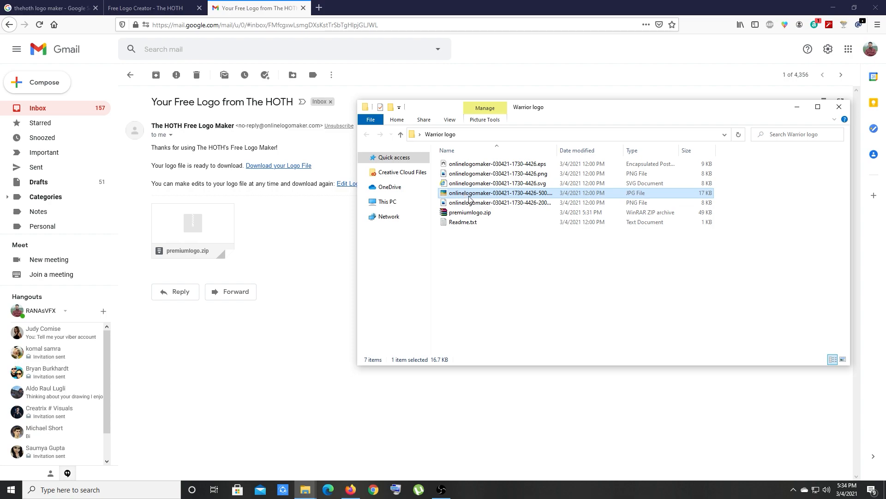